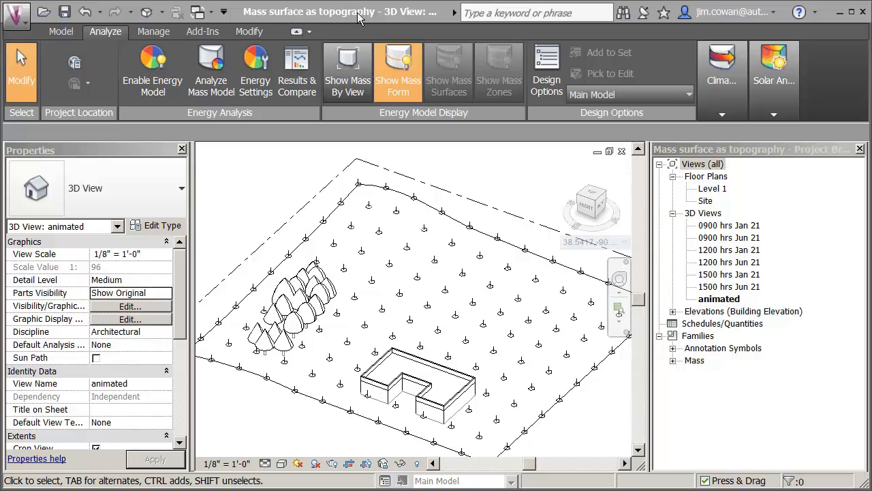
pyautogui.moveTo(321, 184)
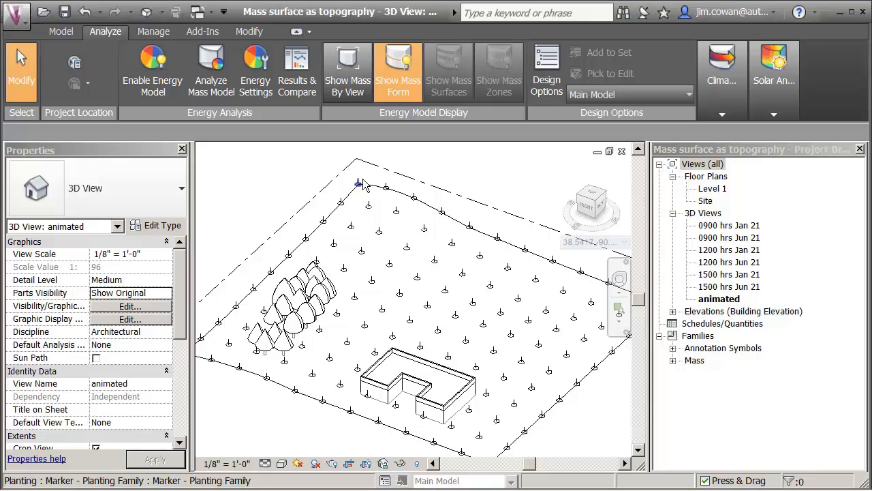
pyautogui.moveTo(360, 184)
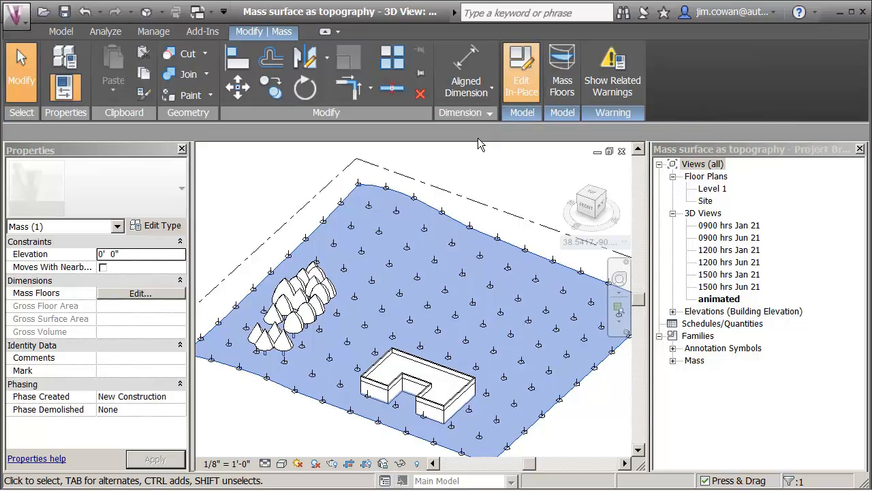
pyautogui.click(521, 71)
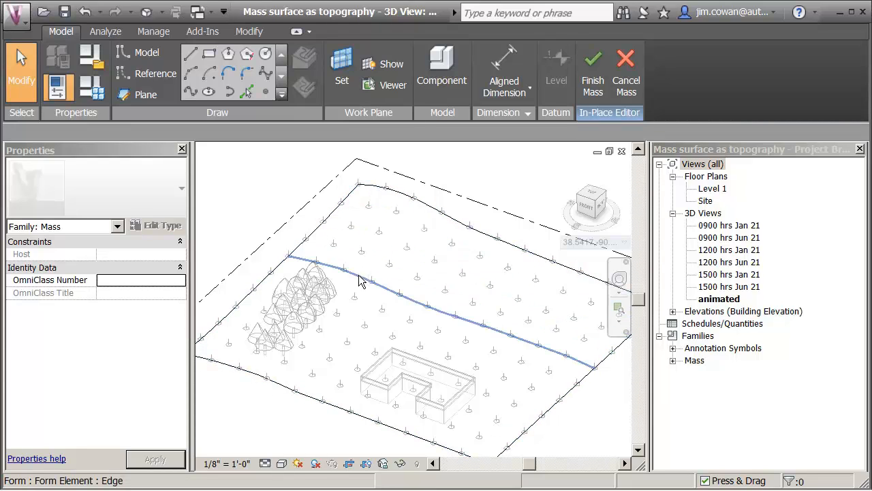
pyautogui.moveTo(368, 311)
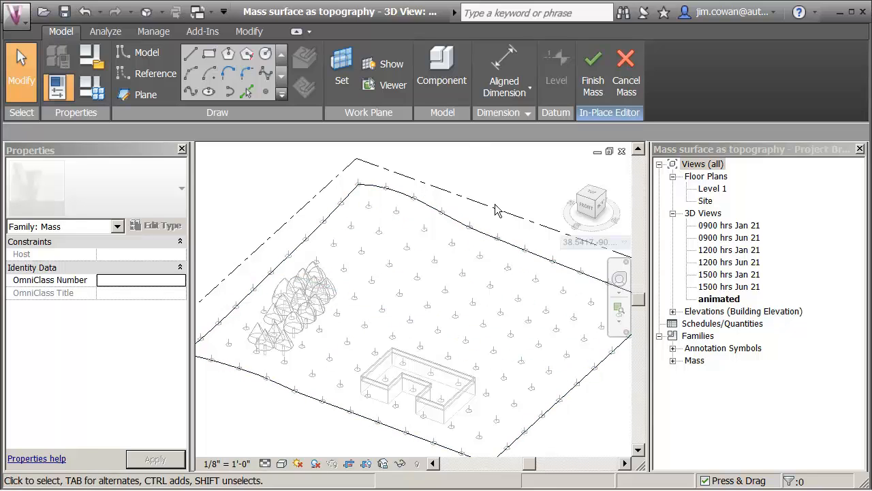
pyautogui.click(535, 297)
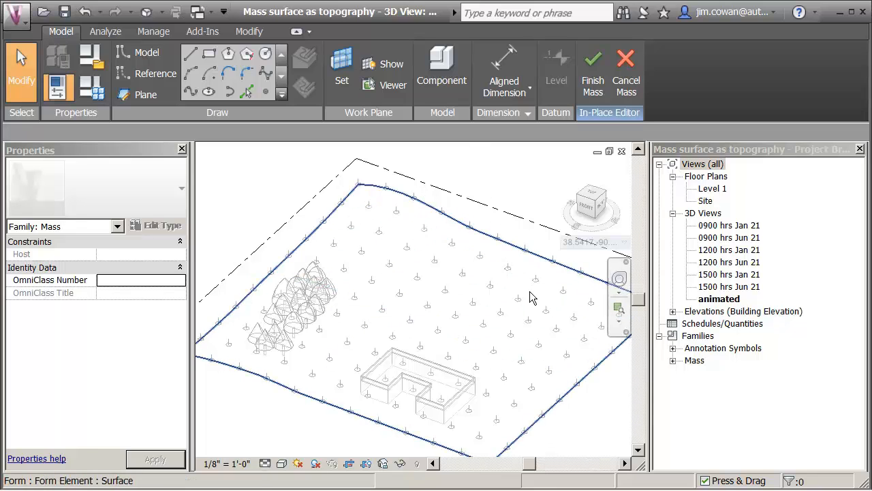
pyautogui.moveTo(591, 74)
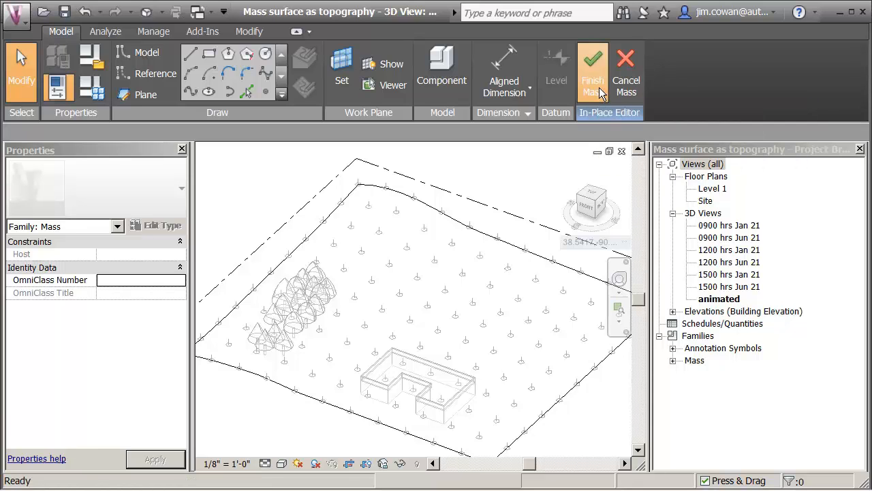
pyautogui.click(593, 71)
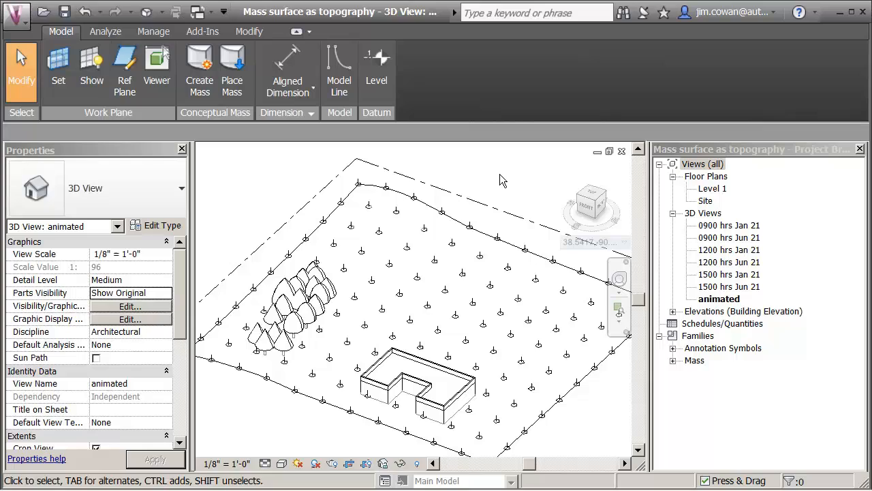
# Step: Launch the Ecotect Wind Tunnel on the site model from the Climate Analysis tools
pyautogui.click(105, 31)
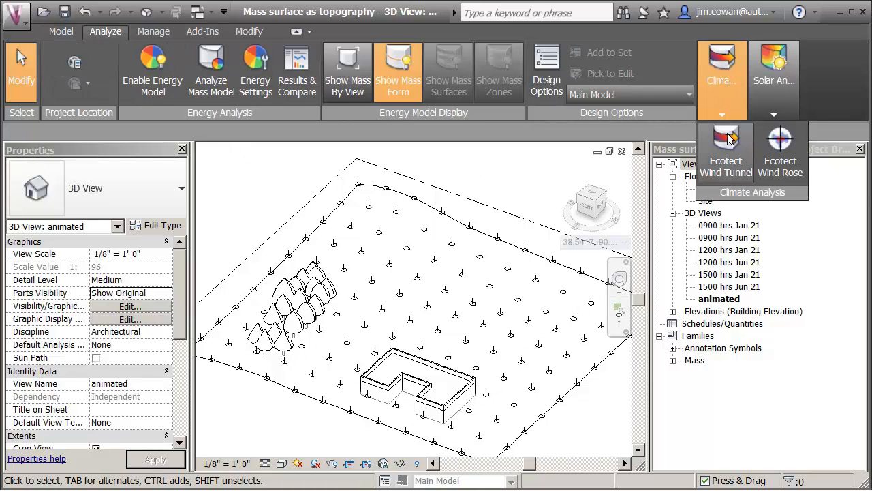
pyautogui.moveTo(725, 139)
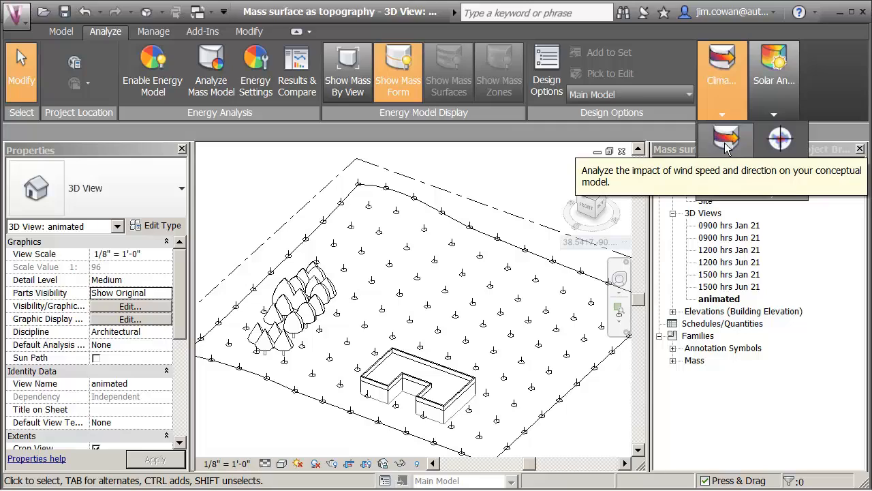
pyautogui.moveTo(727, 139)
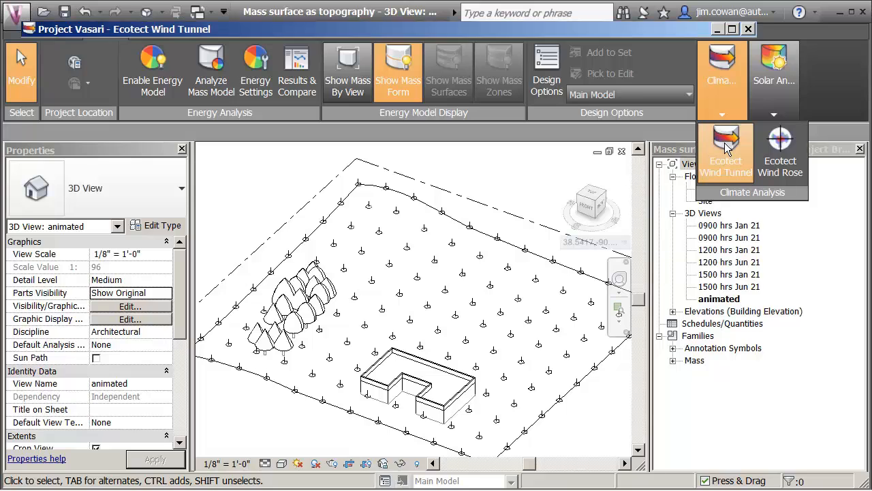
pyautogui.click(725, 150)
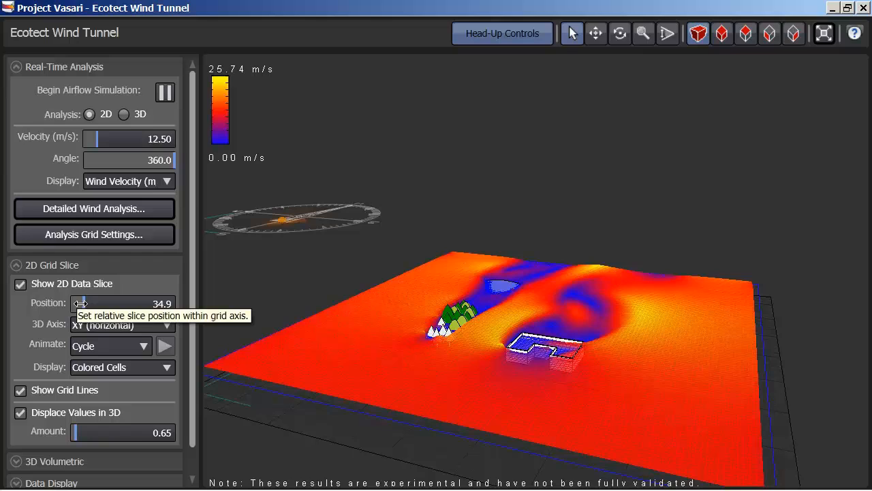
# Step: Shift the 2D grid slice up, down to ground level, then to about 27 just above the terrain
pyautogui.moveTo(79, 303); pyautogui.dragTo(144, 303)
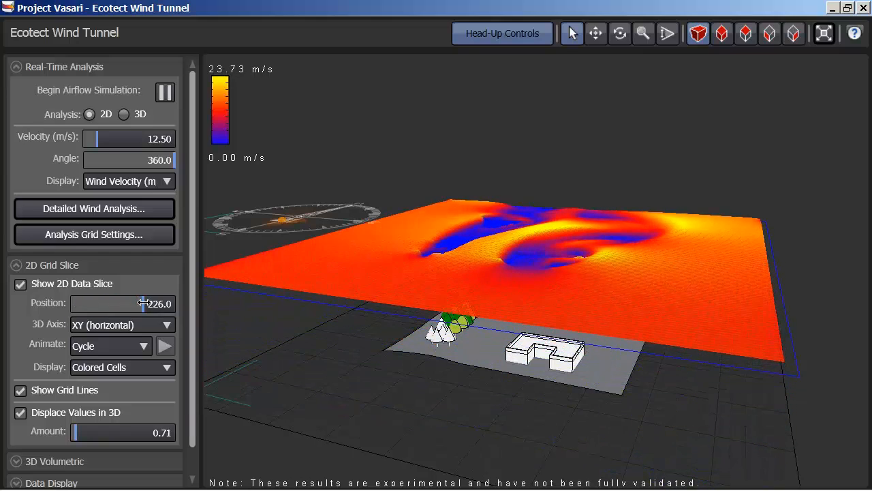
pyautogui.moveTo(143, 303); pyautogui.dragTo(74, 302)
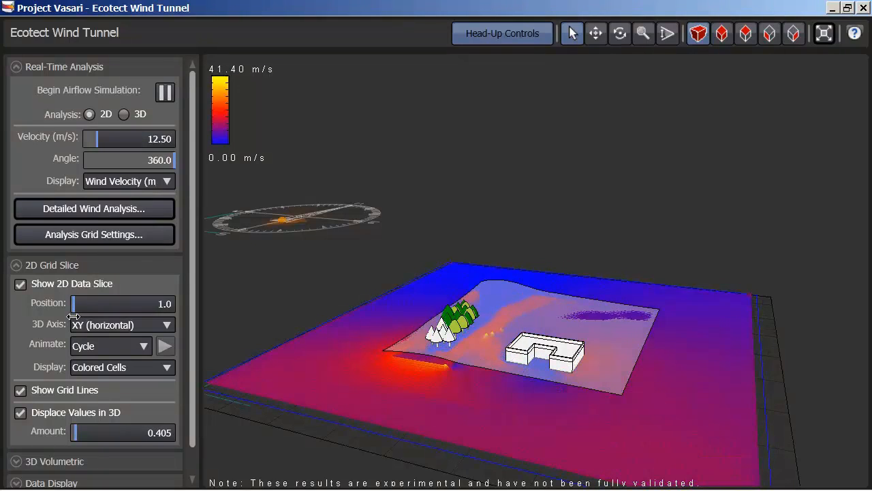
pyautogui.moveTo(76, 302); pyautogui.dragTo(157, 302)
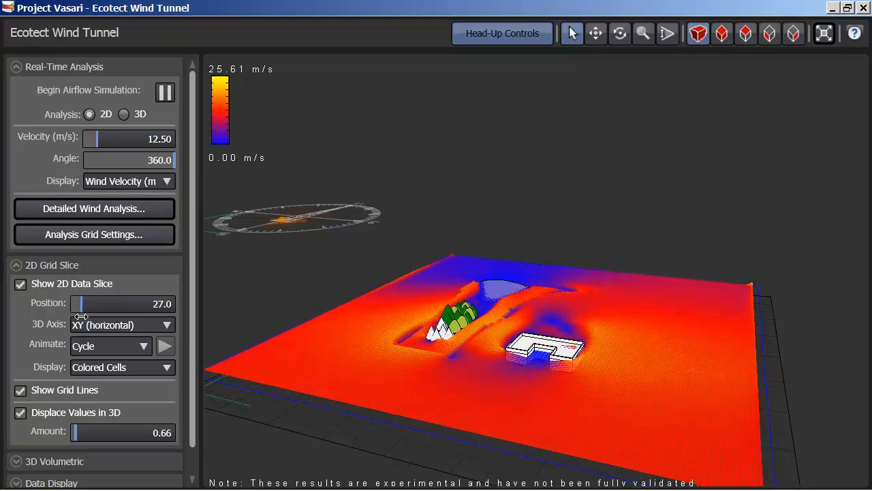